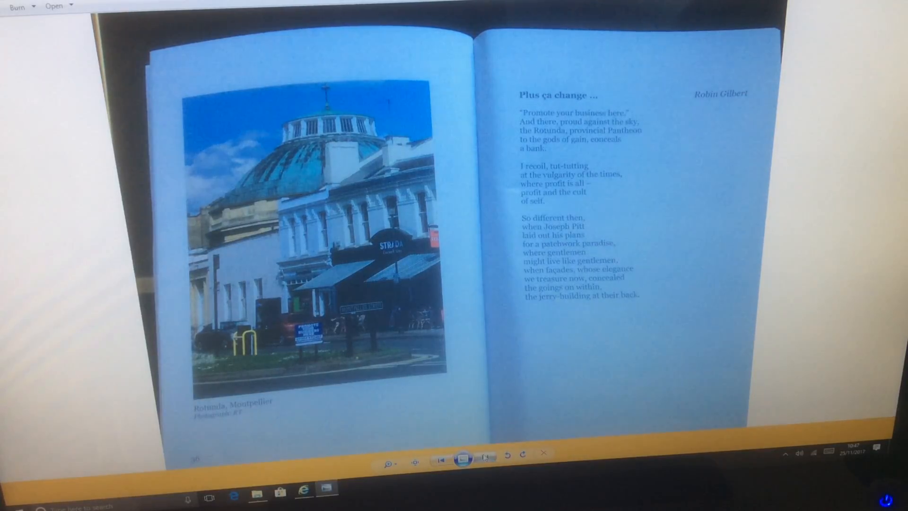
Advance from the Plus ça change spread to the next scanned book page.
click(489, 458)
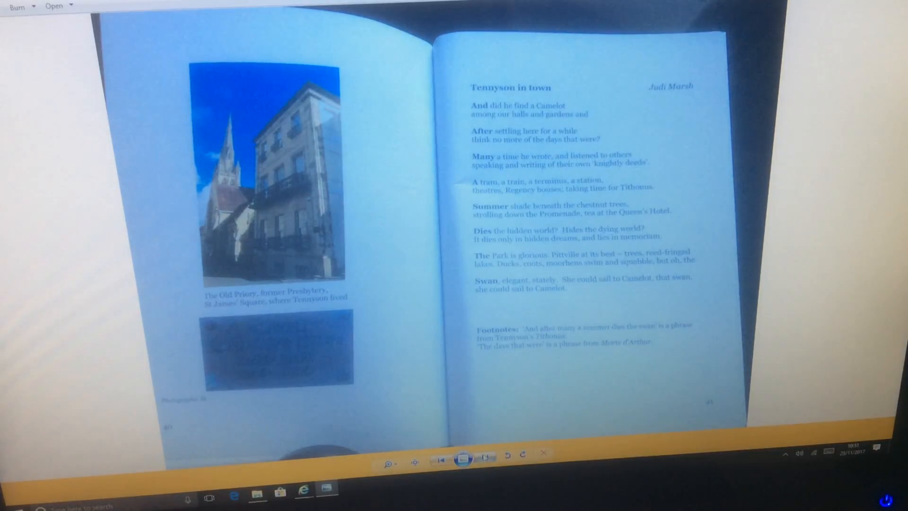
Page forward past the Tennyson and Holst spreads to the Naming an Immortal spread.
click(486, 458)
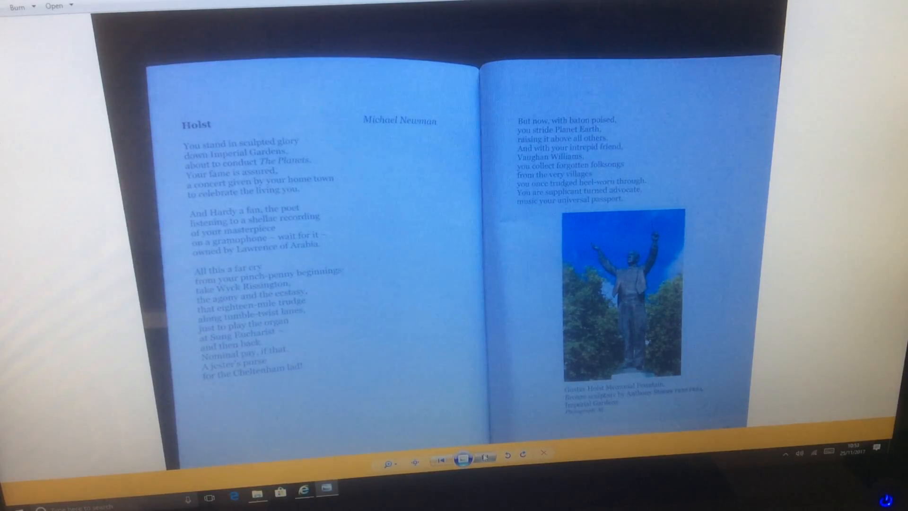
click(482, 458)
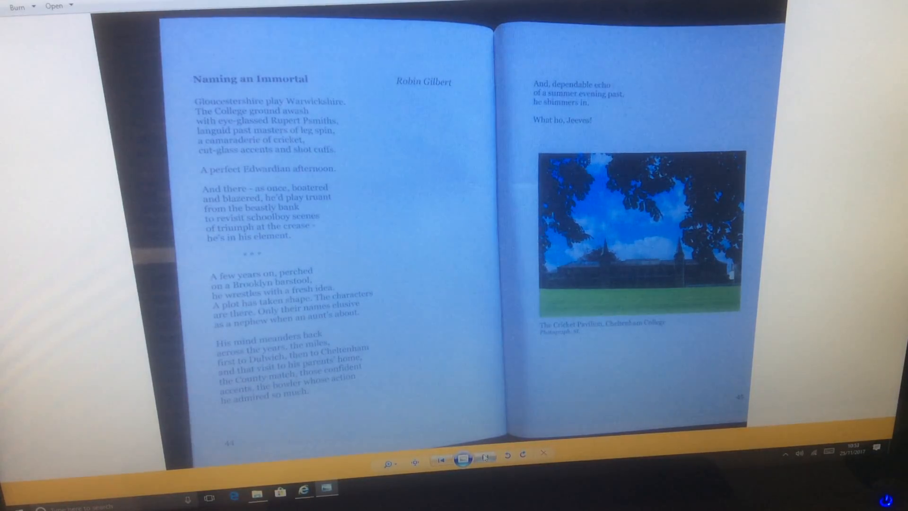